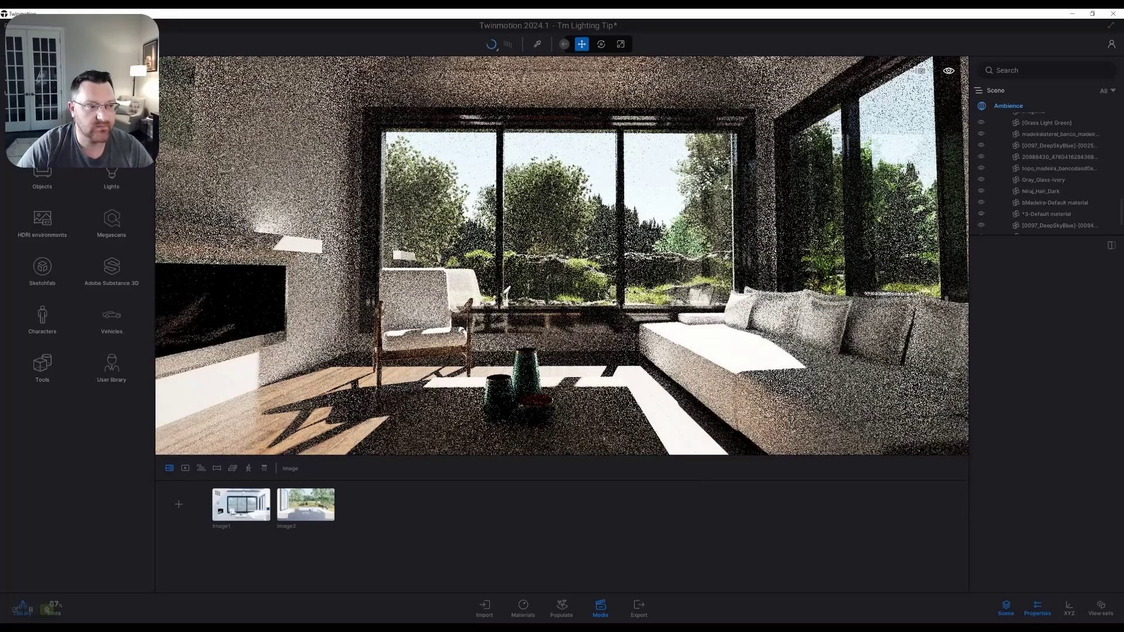
Select the scene's Ambience and show its Env properties tab
click(1008, 105)
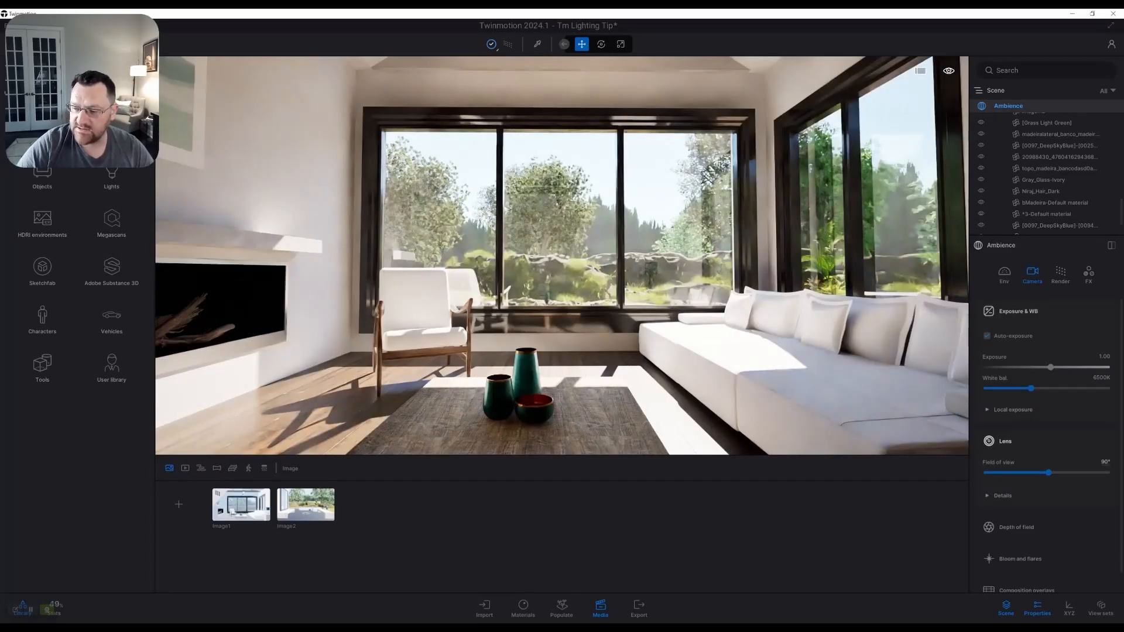
click(1003, 275)
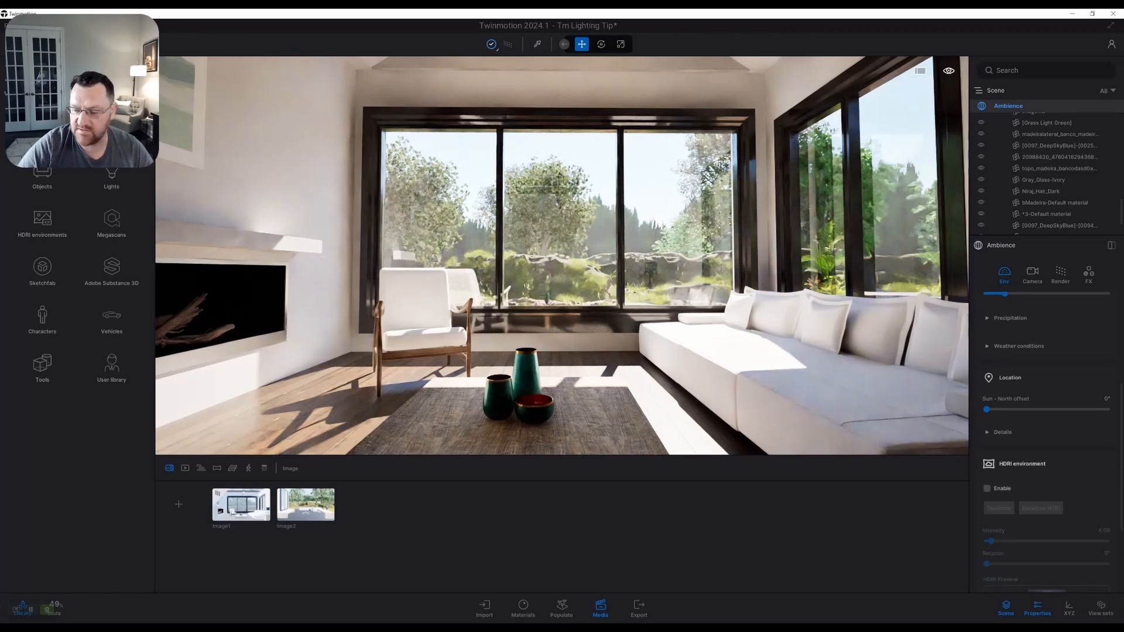
Enable HDRI lighting with Noon Clear 03 at intensity 25.67 and rotation 244°
click(986, 488)
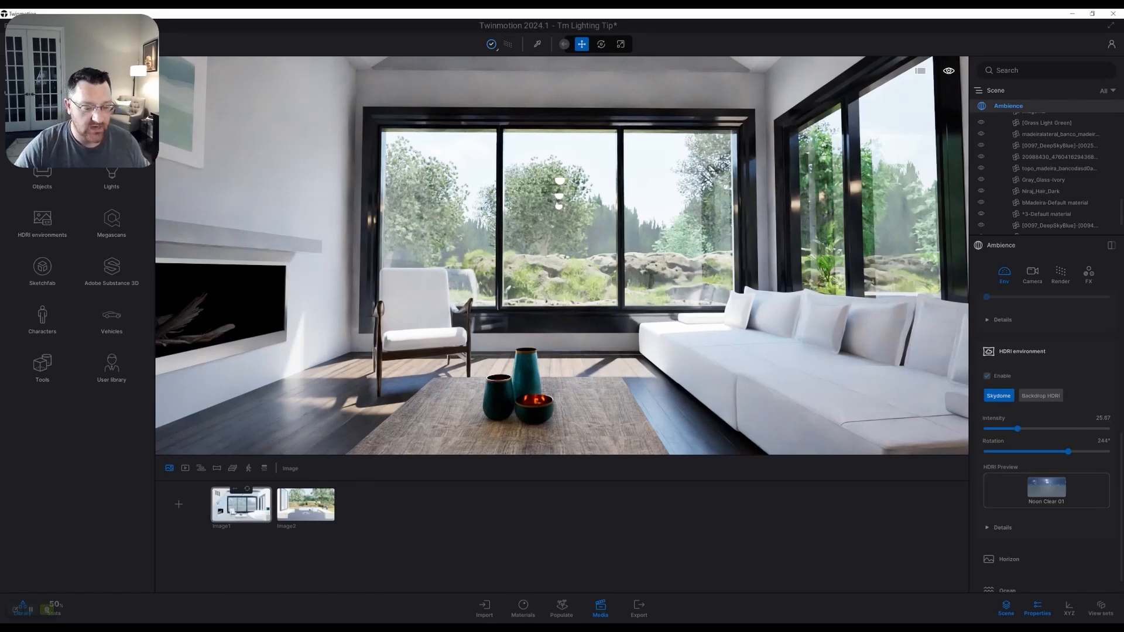
Open the Image1 media view, a dim interior lit by Noon Clear at intensity 20
click(240, 504)
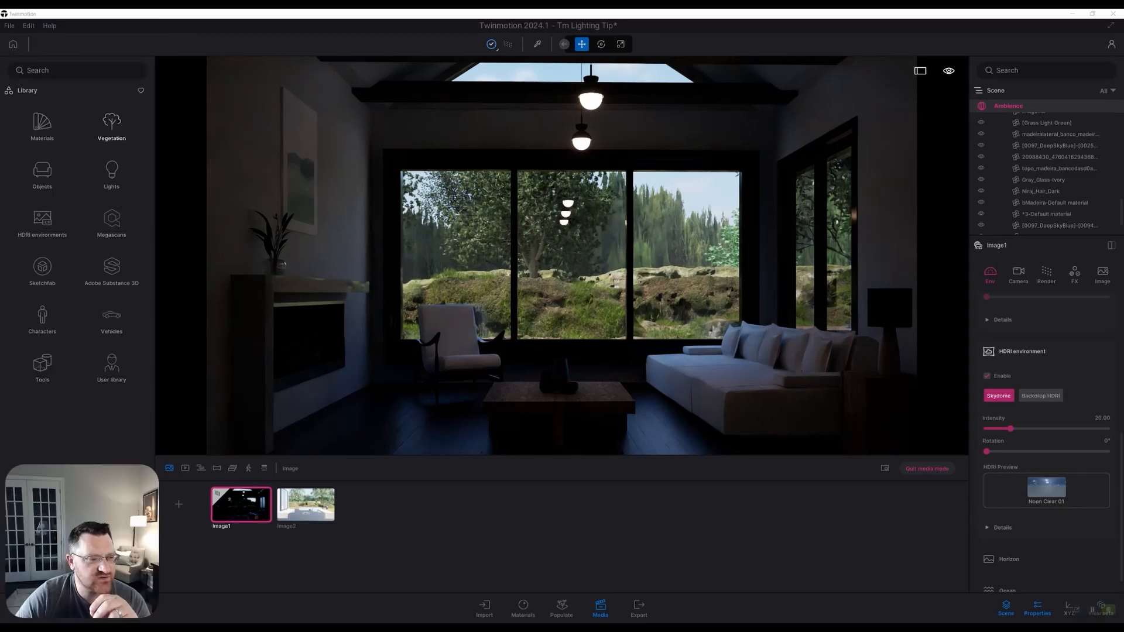
Browse the HDRI library down to Skies > Low sun > Cloudy
click(42, 220)
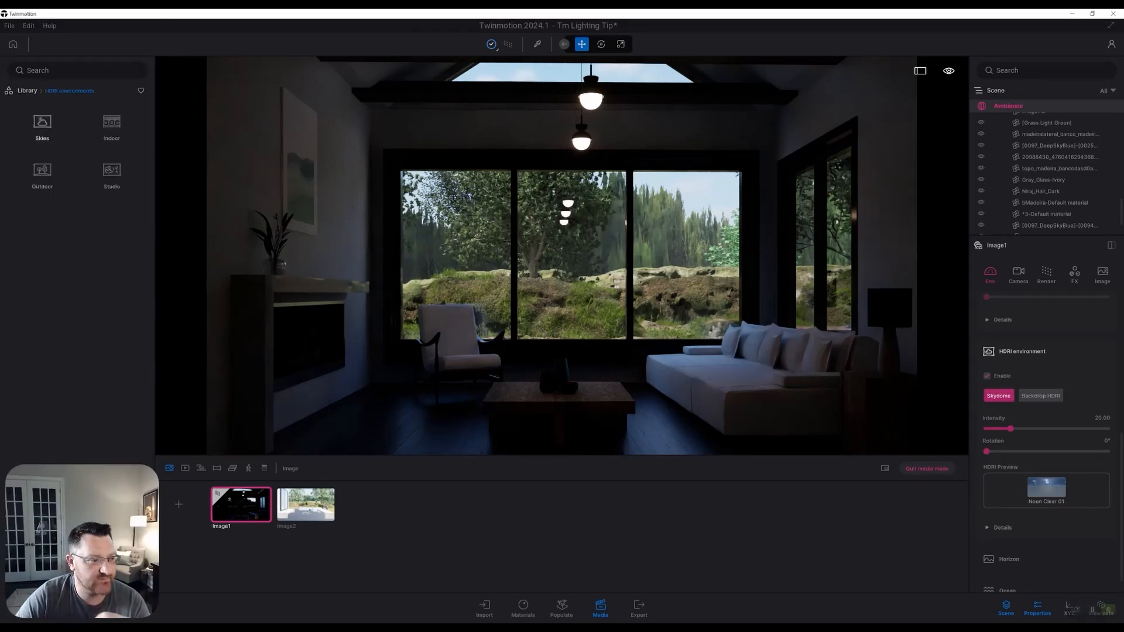
click(41, 126)
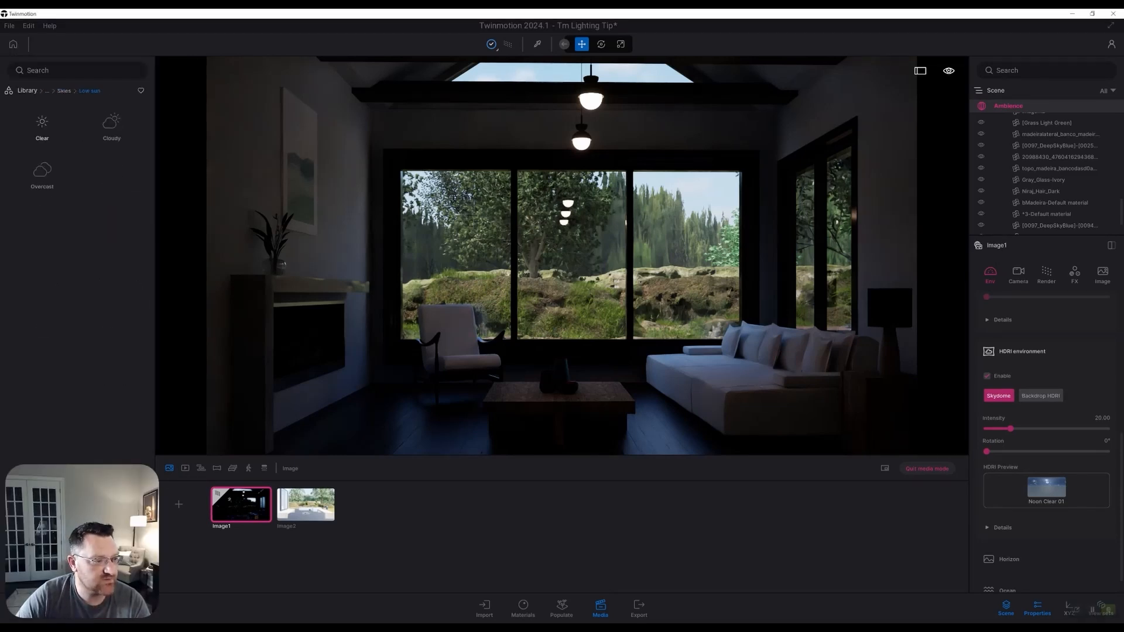
click(111, 129)
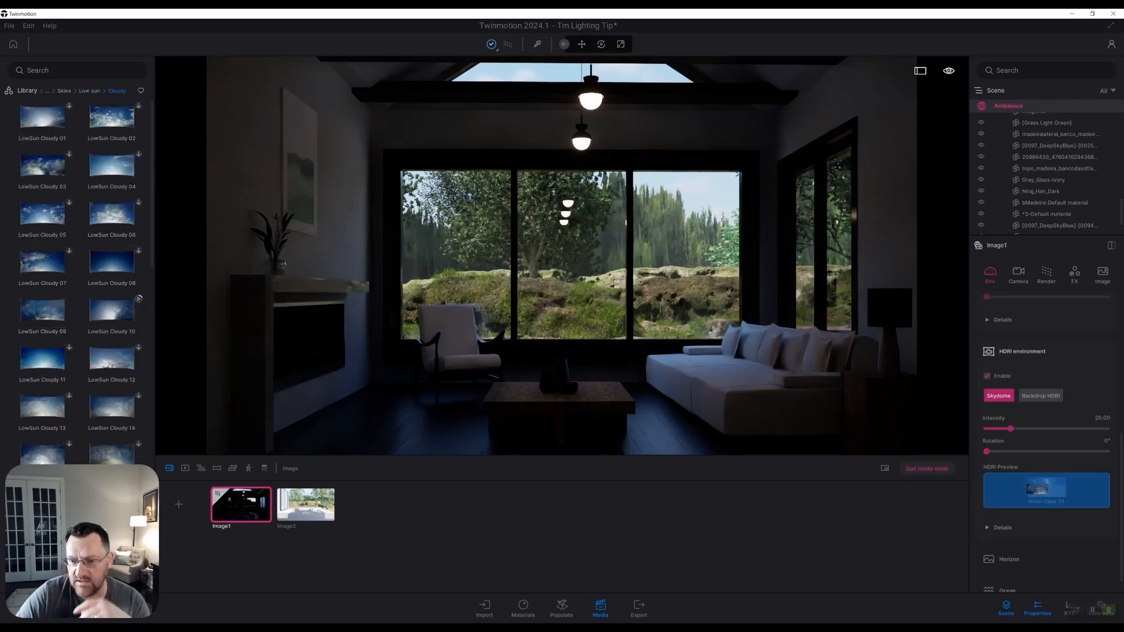
Apply LowSun Cloudy 09 to Image1, rotated 261° with intensity about 72.87
click(42, 310)
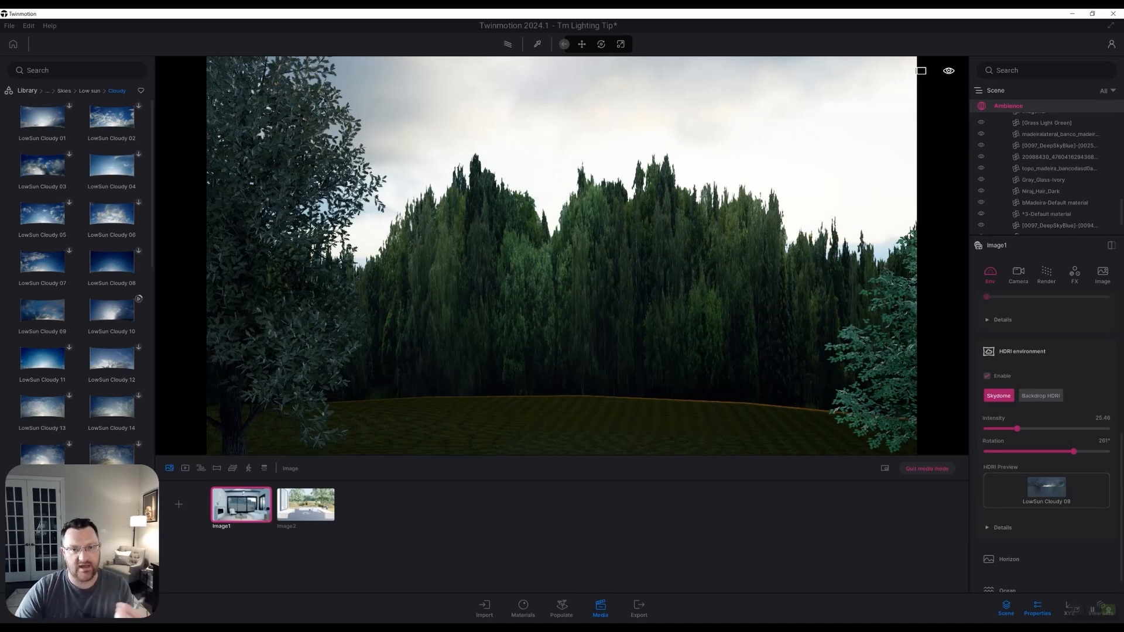
click(241, 504)
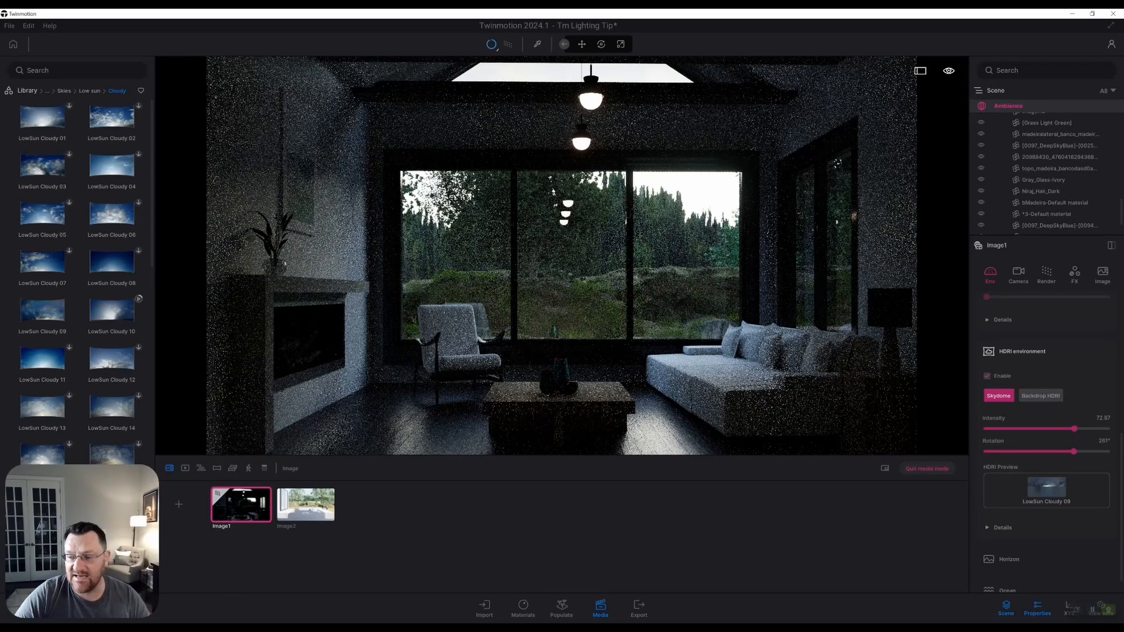
Switch to the Image2 patio view and expand its natural lighting details
click(306, 504)
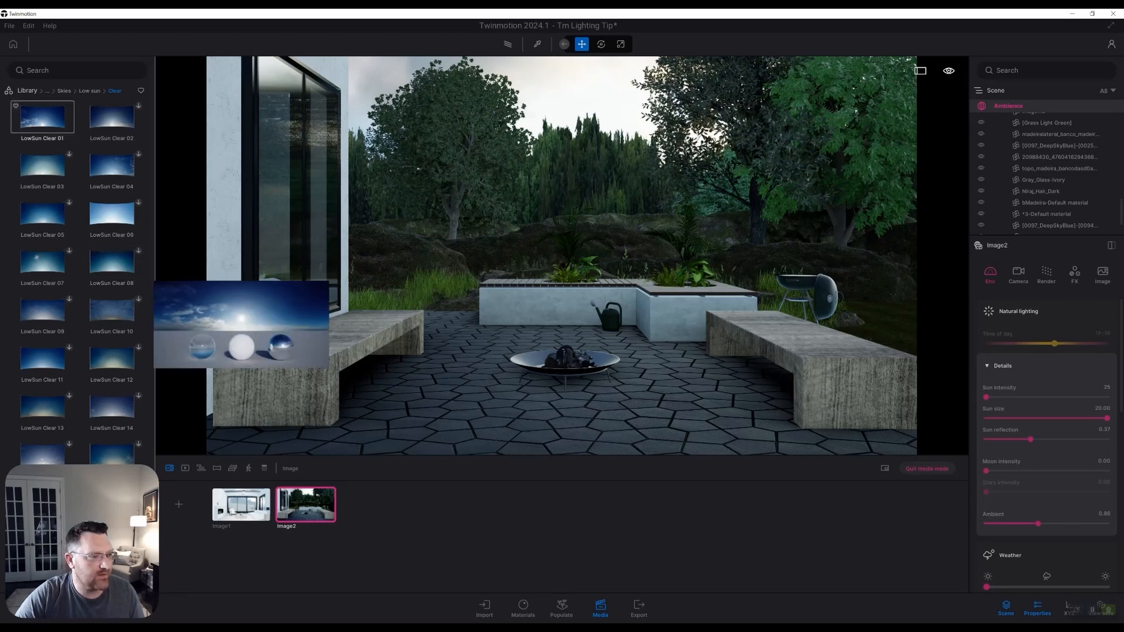
Return to the low-sun sky categories and scroll down to Image2's HDRI environment section
click(89, 90)
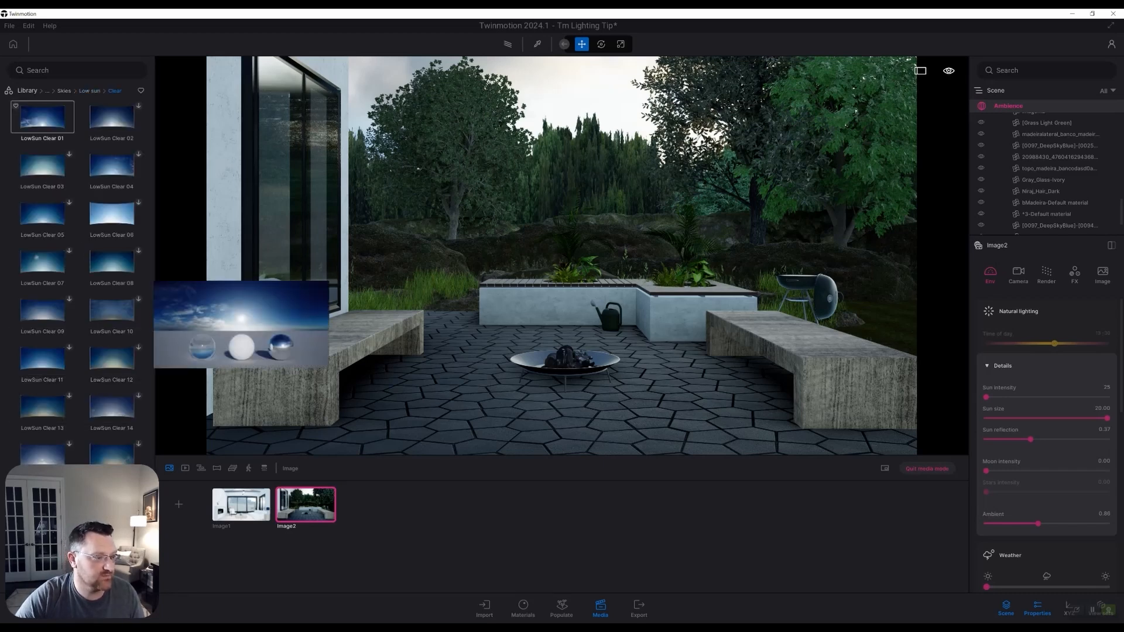
click(89, 91)
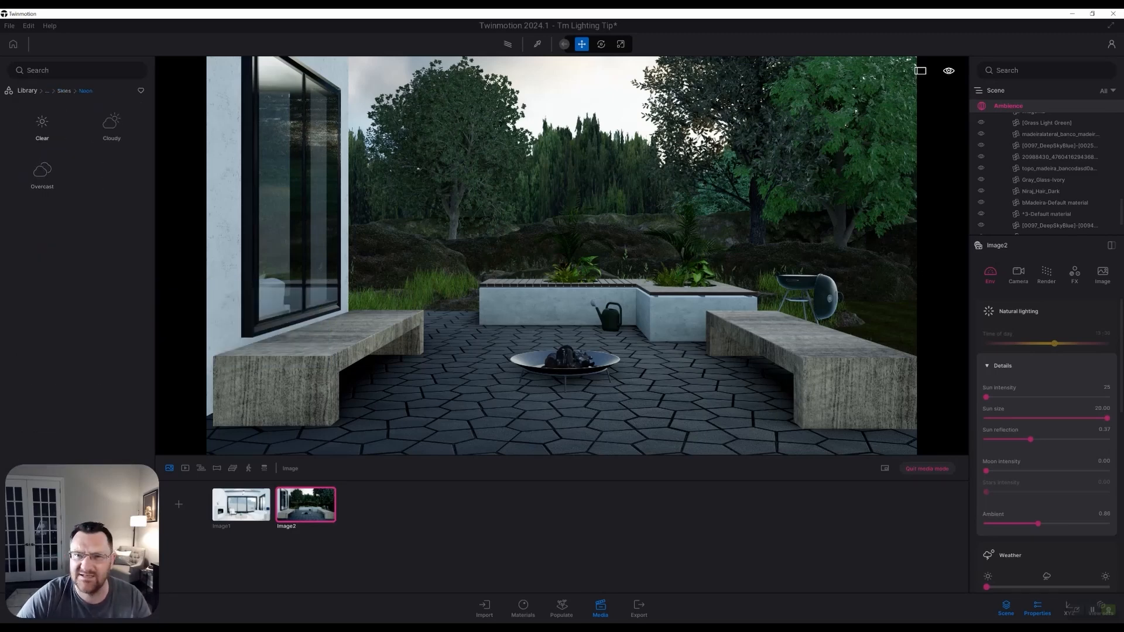
click(42, 127)
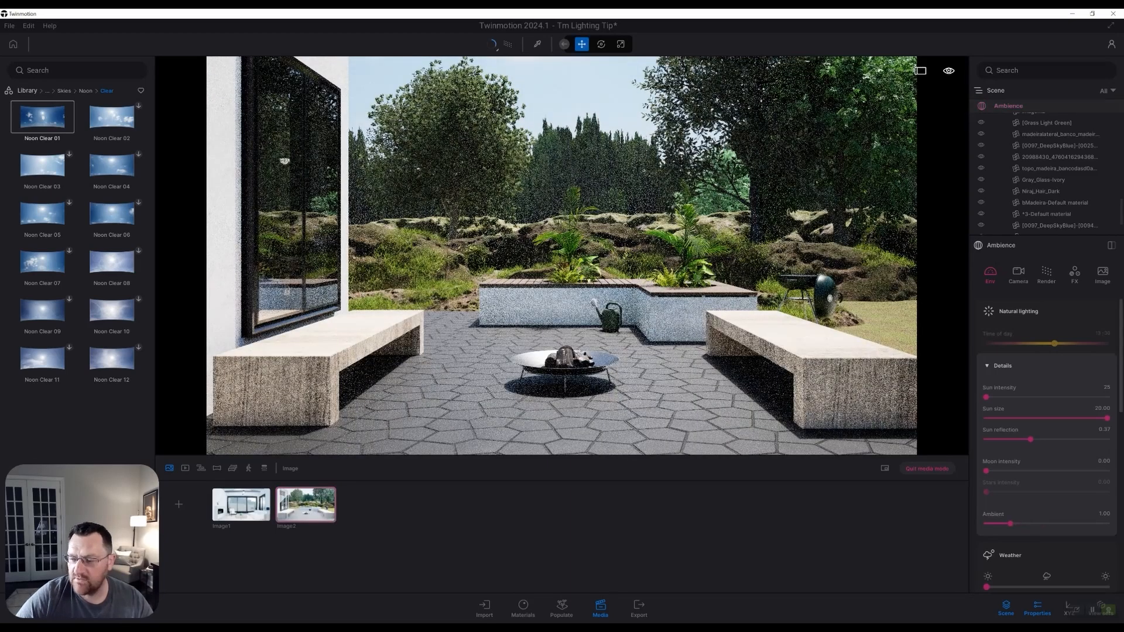
scroll(down, 3)
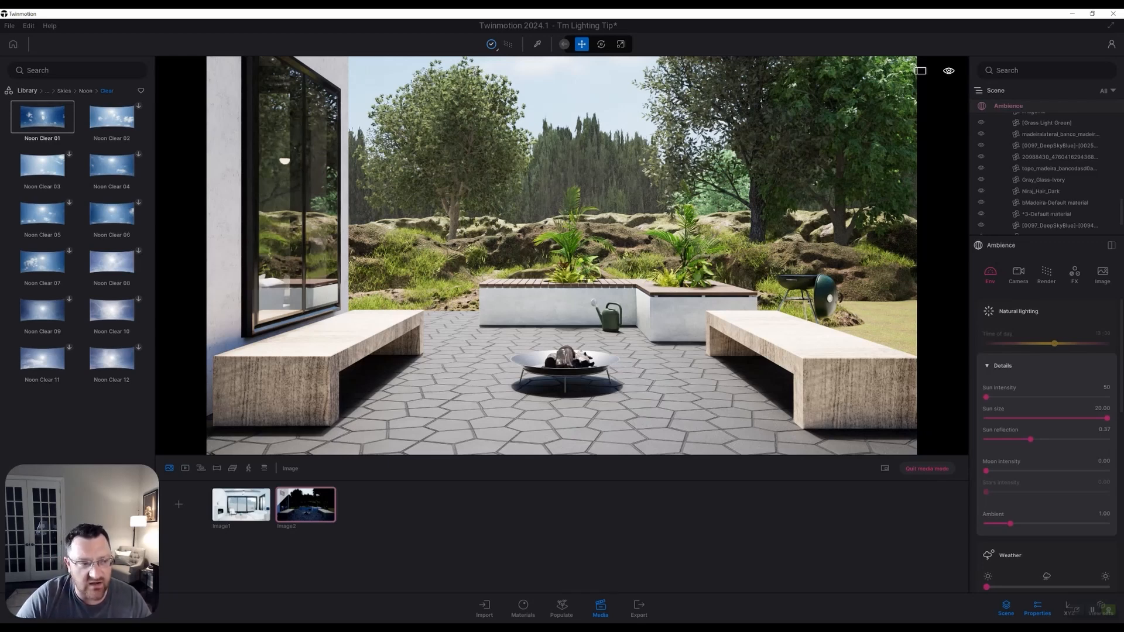
scroll(down, 3)
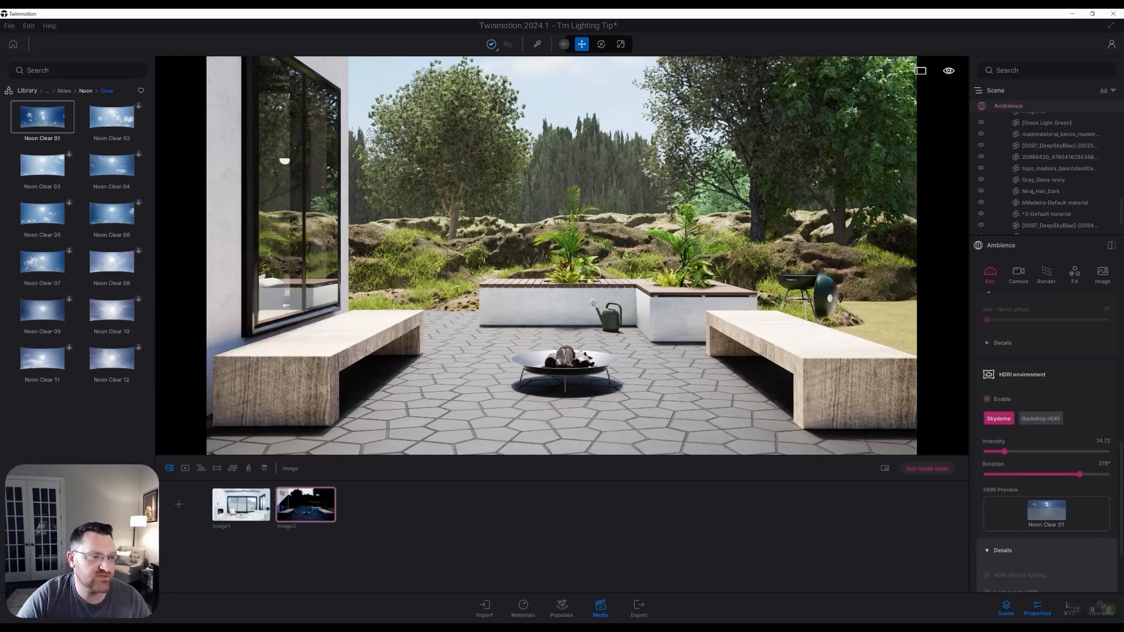
Open the LowSun Overcast sky collection and scroll through its thumbnails
click(84, 90)
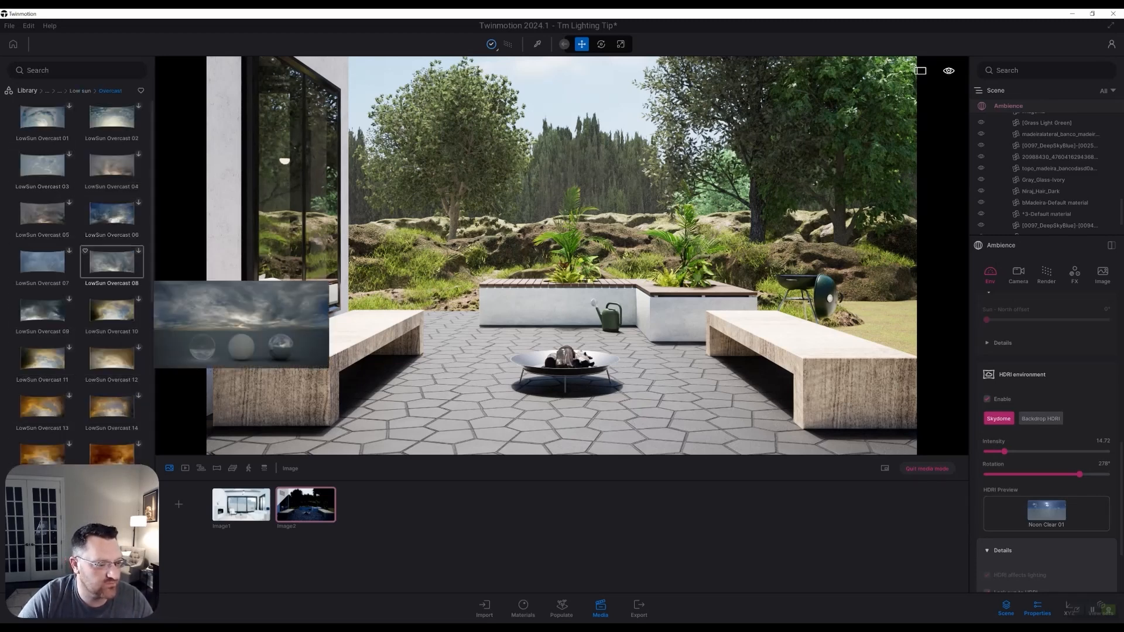
scroll(down, 3)
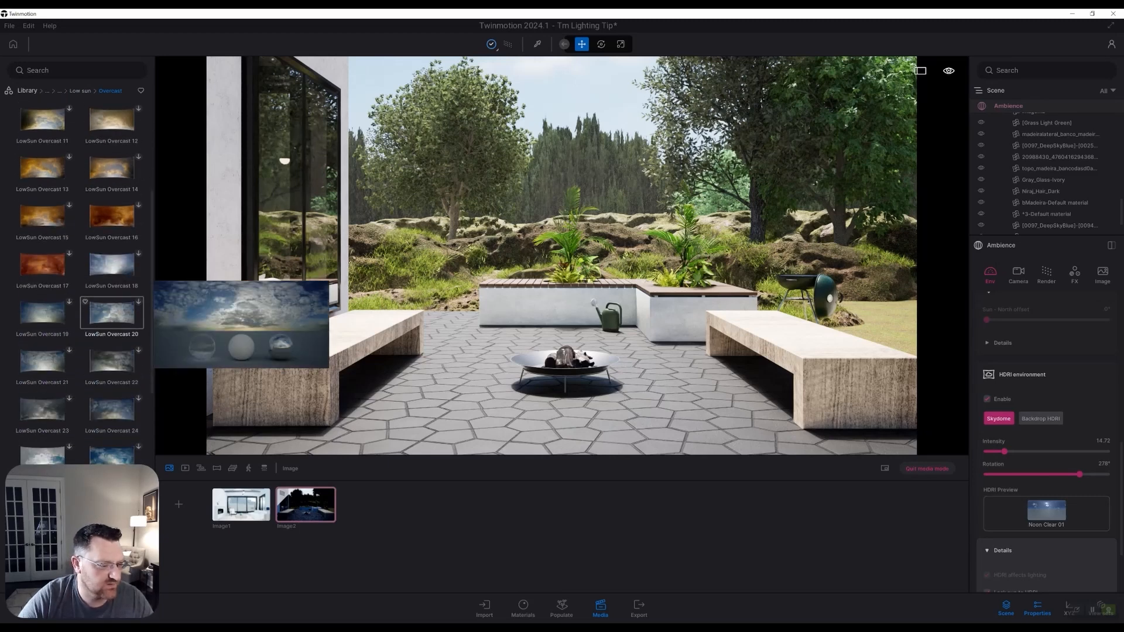
scroll(down, 3)
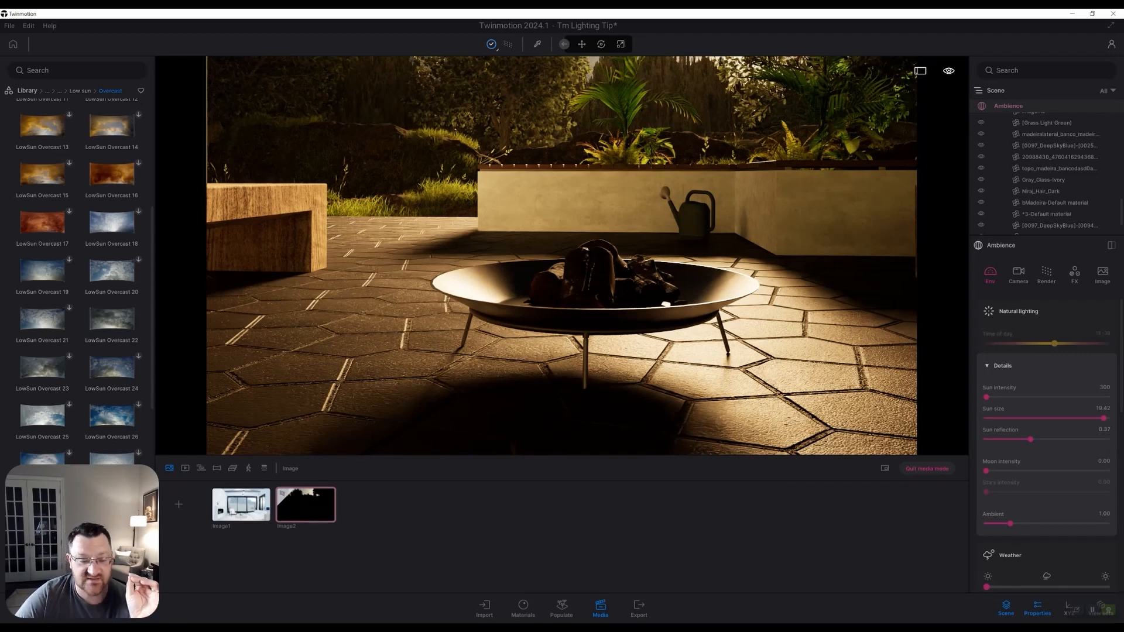
Reselect the patio image, then load the interior Image1 and its ambience settings
click(304, 504)
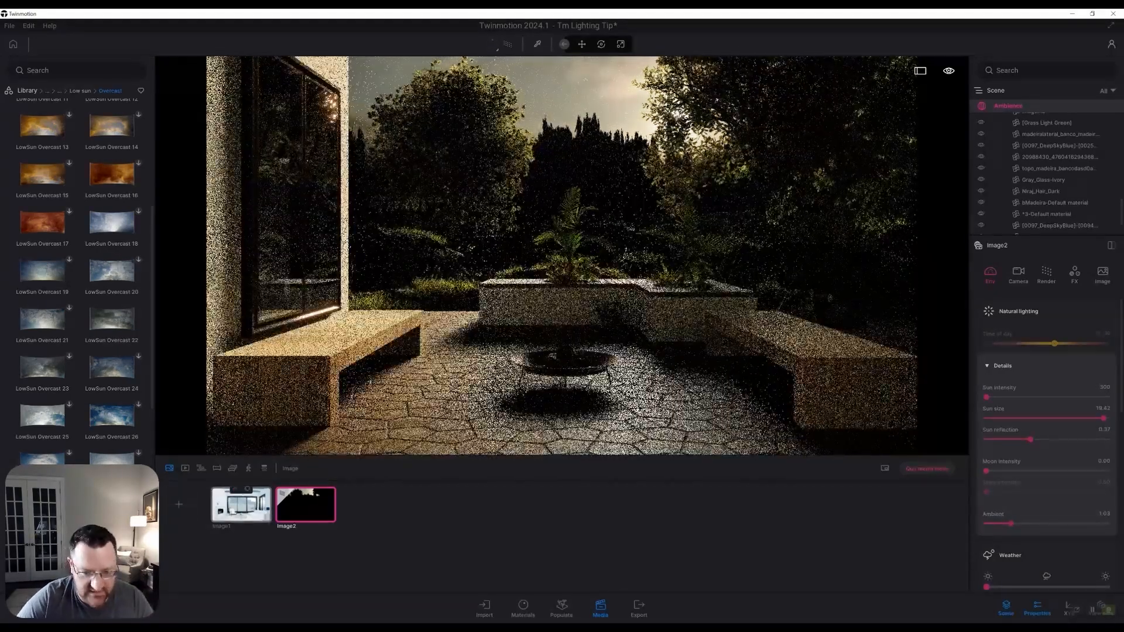
click(240, 504)
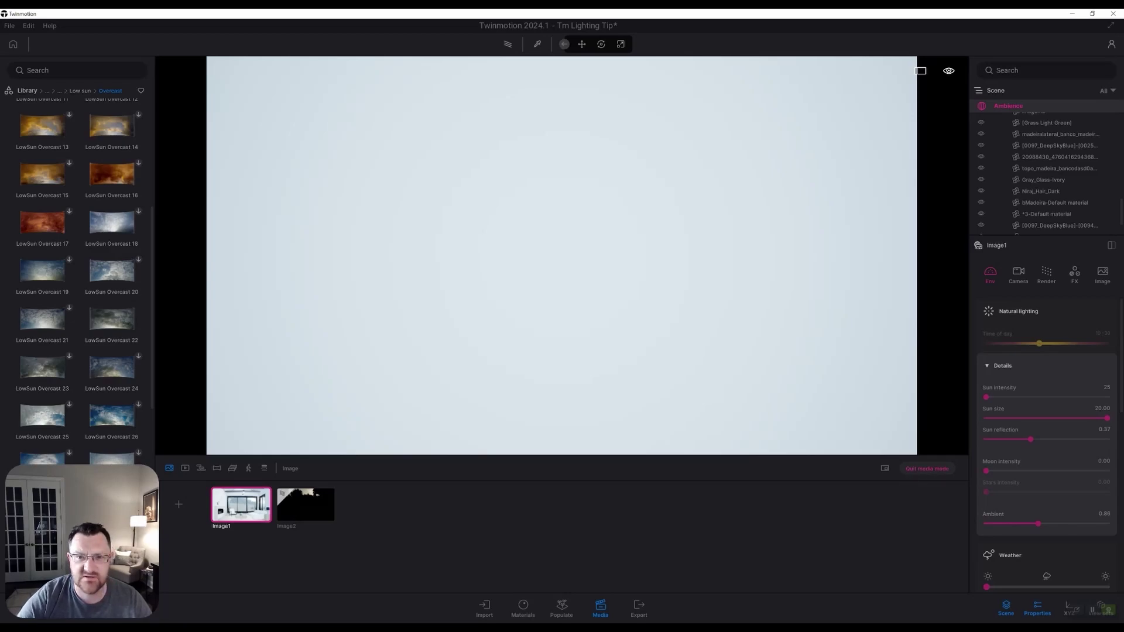
Return to Image2 and show its Env natural lighting details, sun intensity 300
click(305, 504)
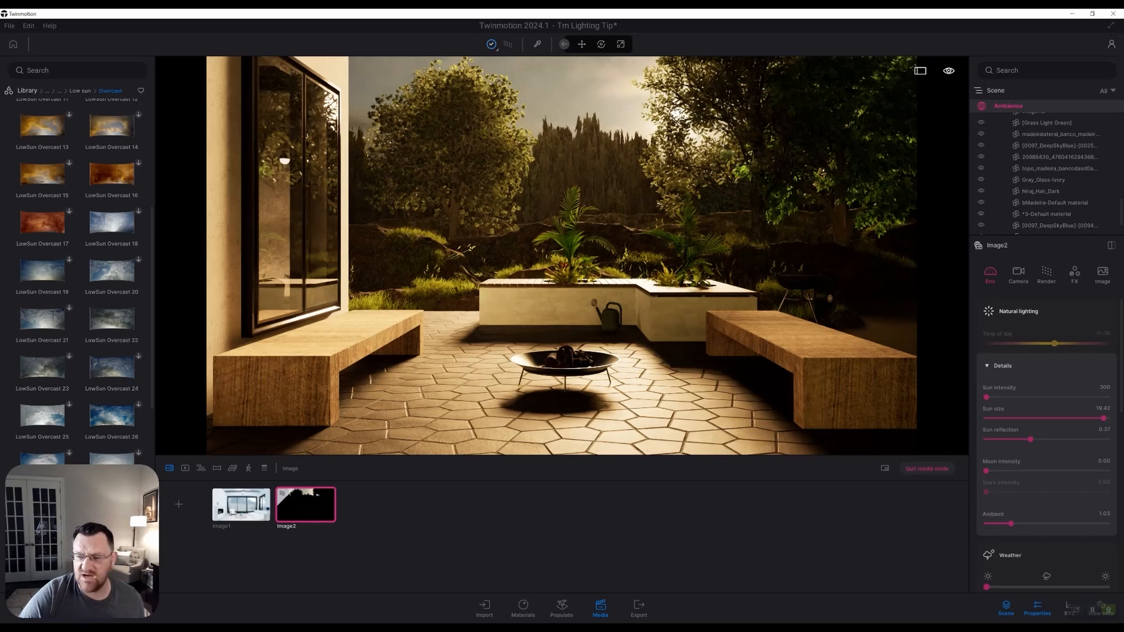
click(1017, 273)
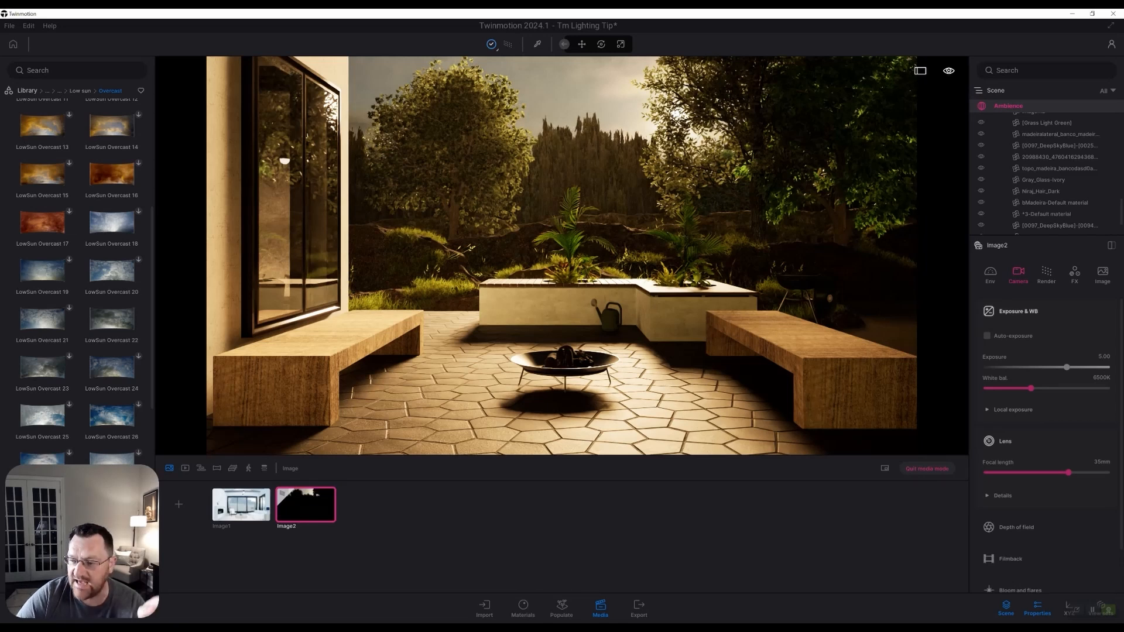
click(989, 274)
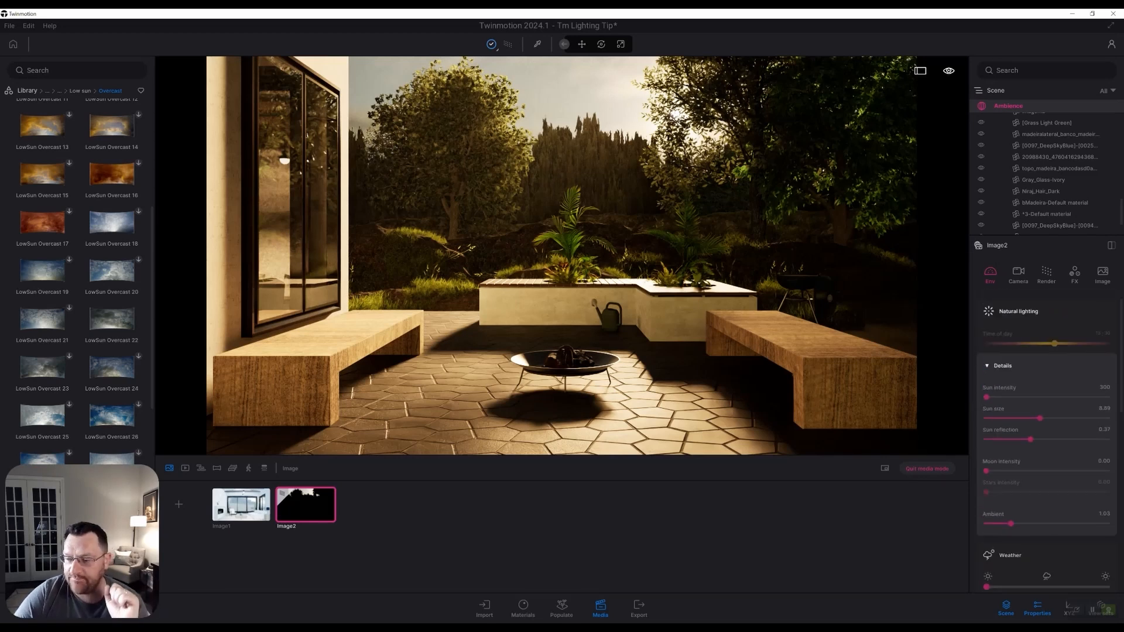
click(1017, 275)
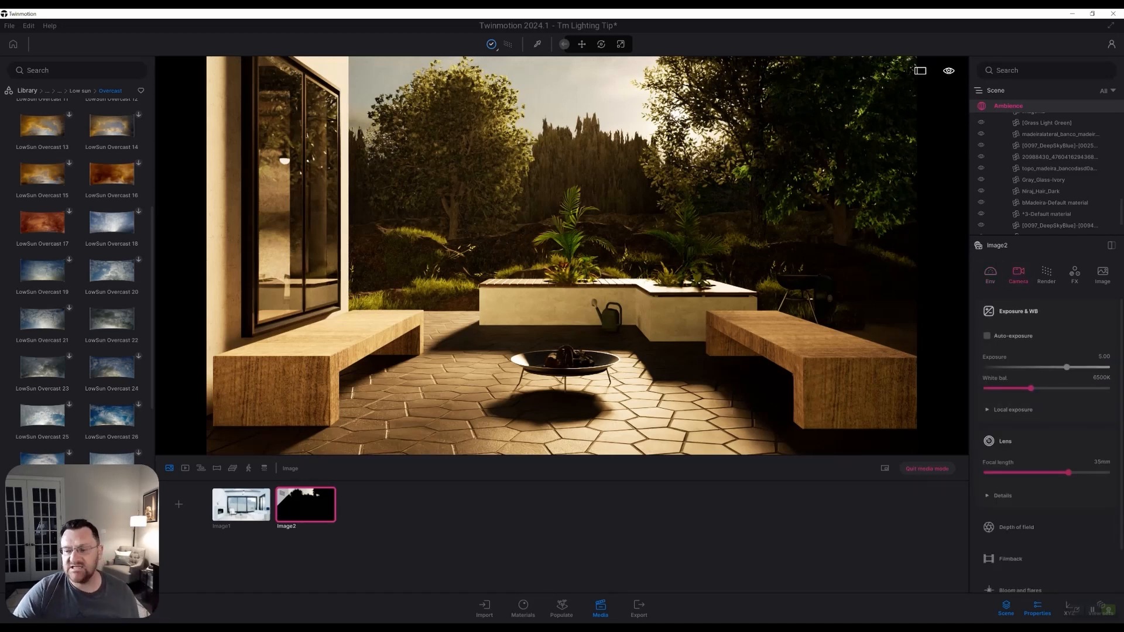
click(987, 335)
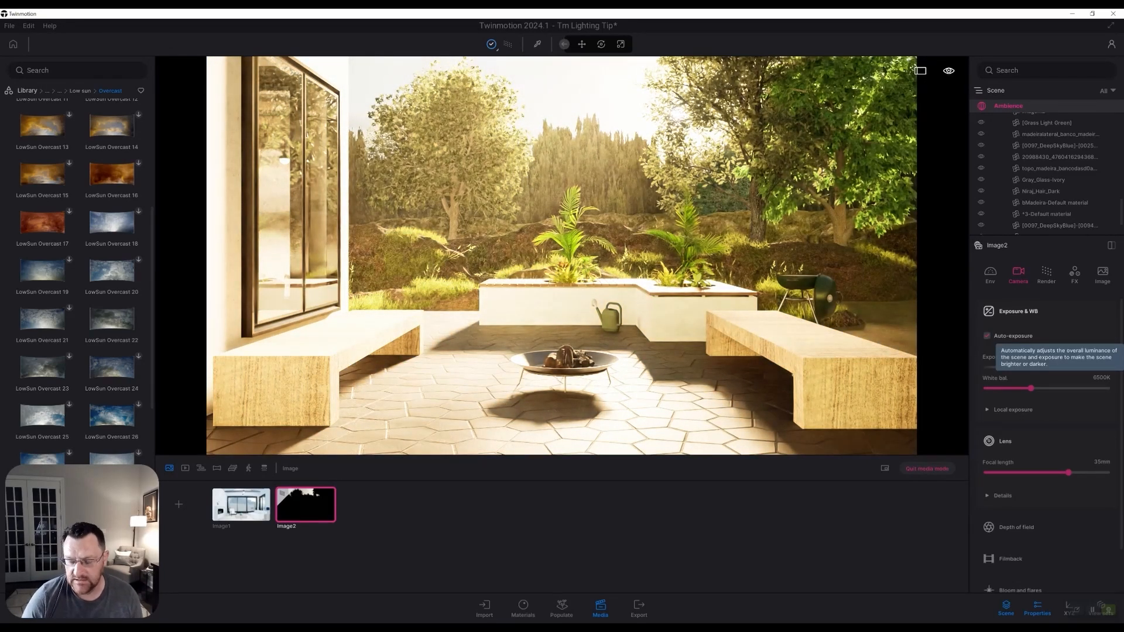
click(987, 409)
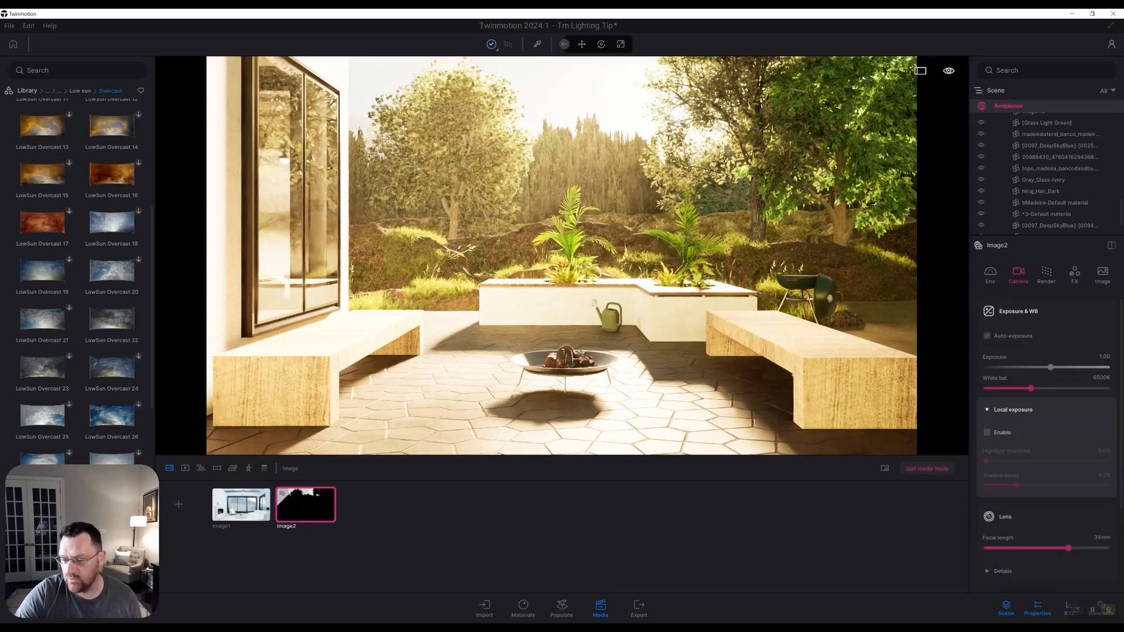
click(1013, 409)
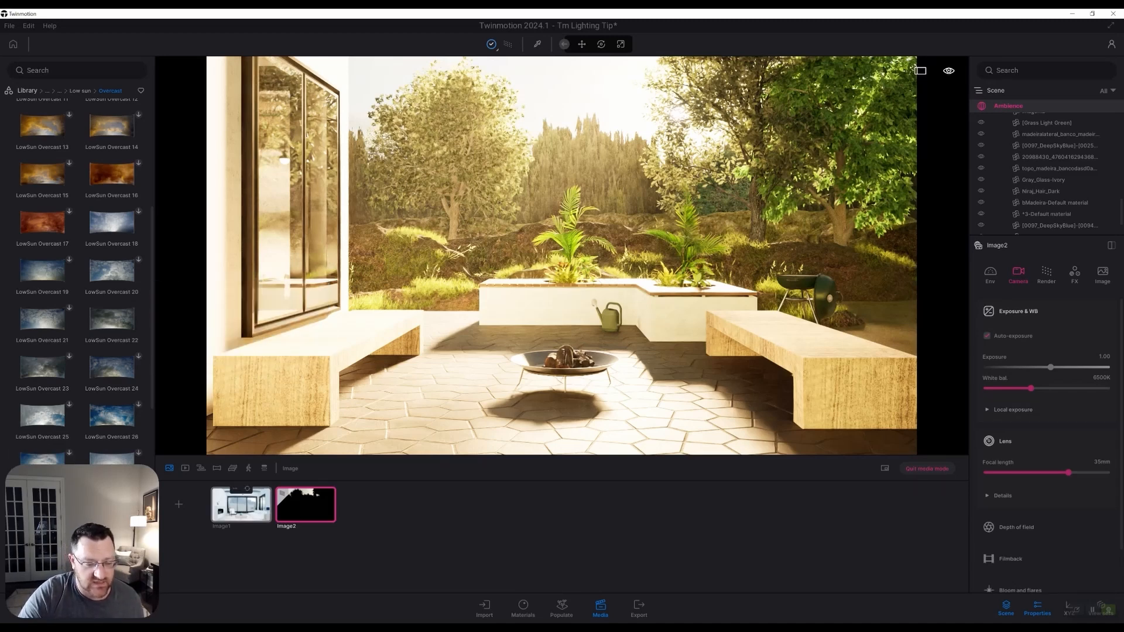
Select the Image1 living room shot and switch on its auto-exposure, reading 1.00
click(240, 504)
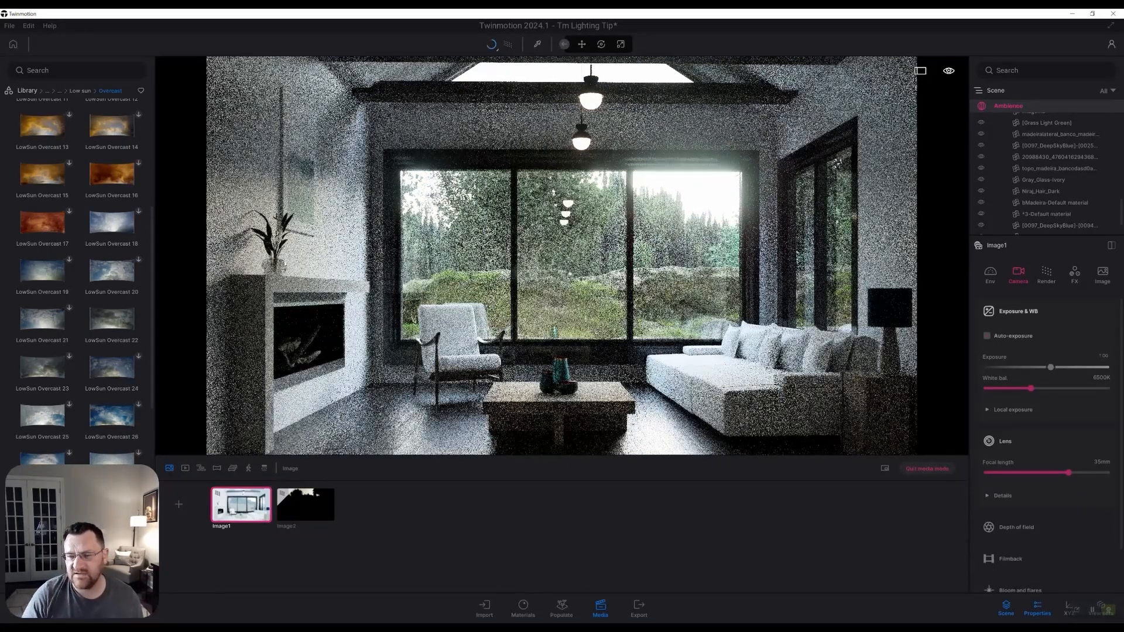
mouse_move(988, 336)
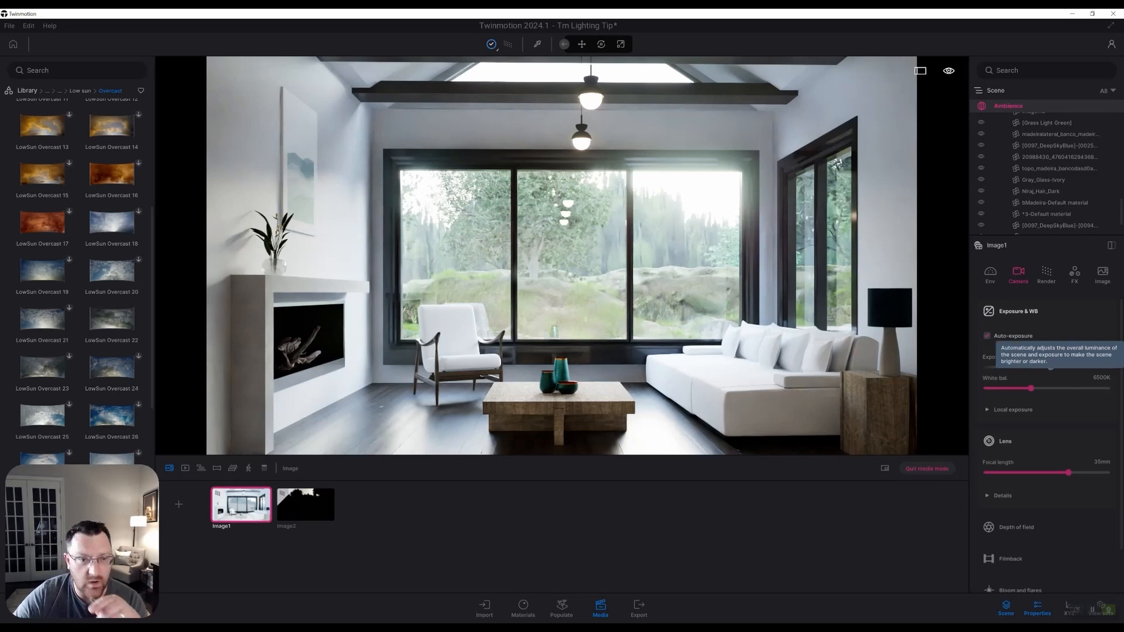
click(987, 336)
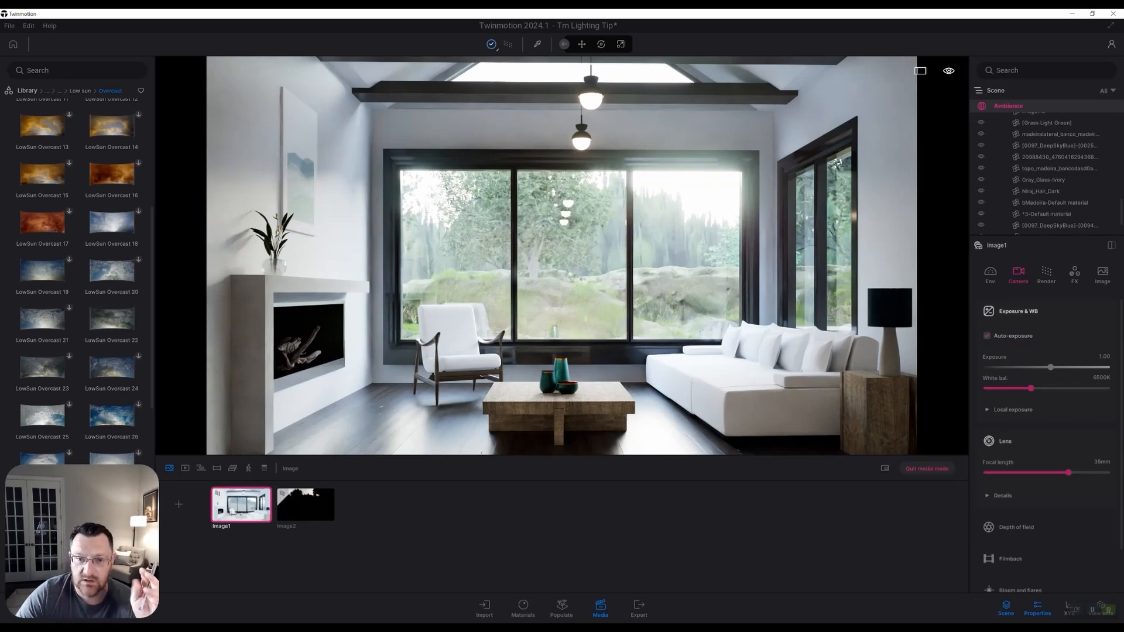
mouse_move(1012, 336)
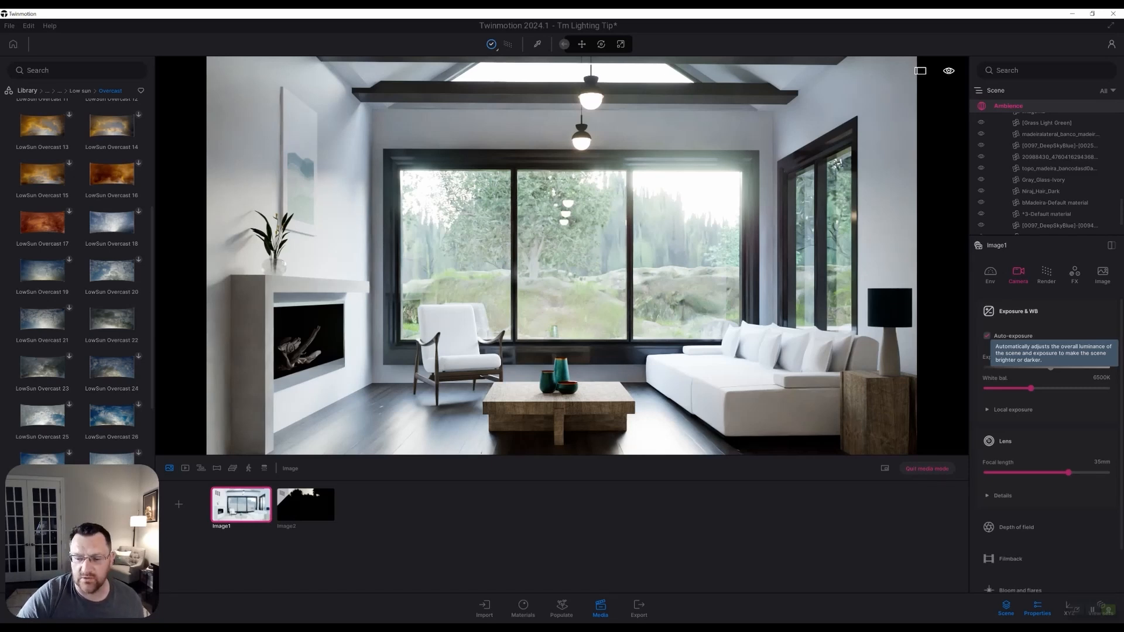
Turn off Image1's auto-exposure, raise its exposure to 5.26, and select the Image2 patio shot
click(987, 336)
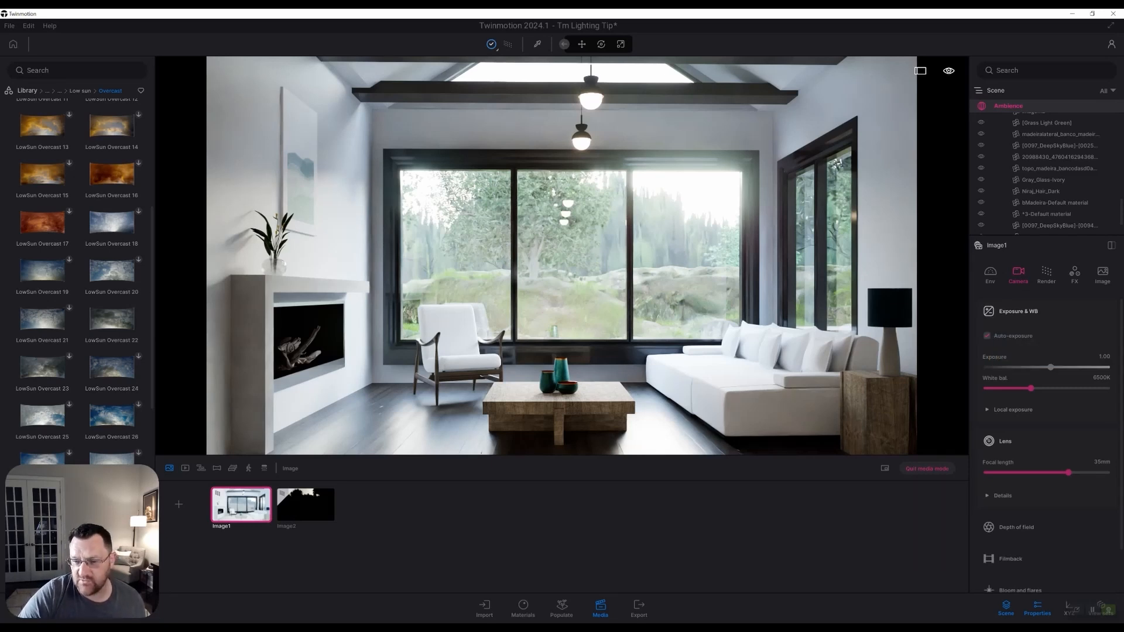
click(987, 335)
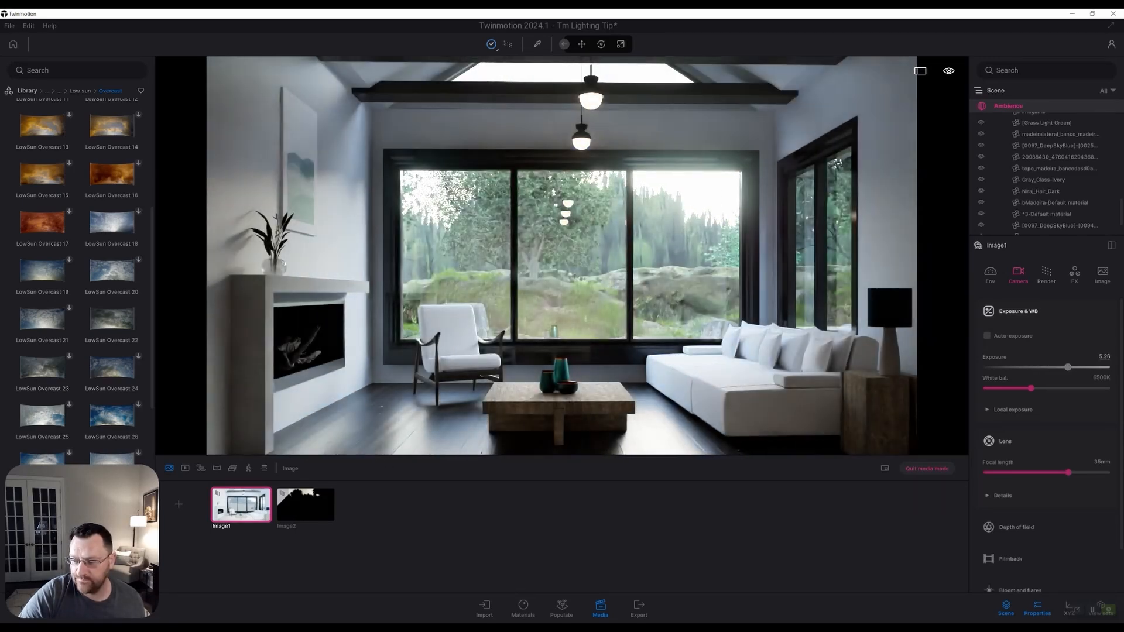
click(304, 504)
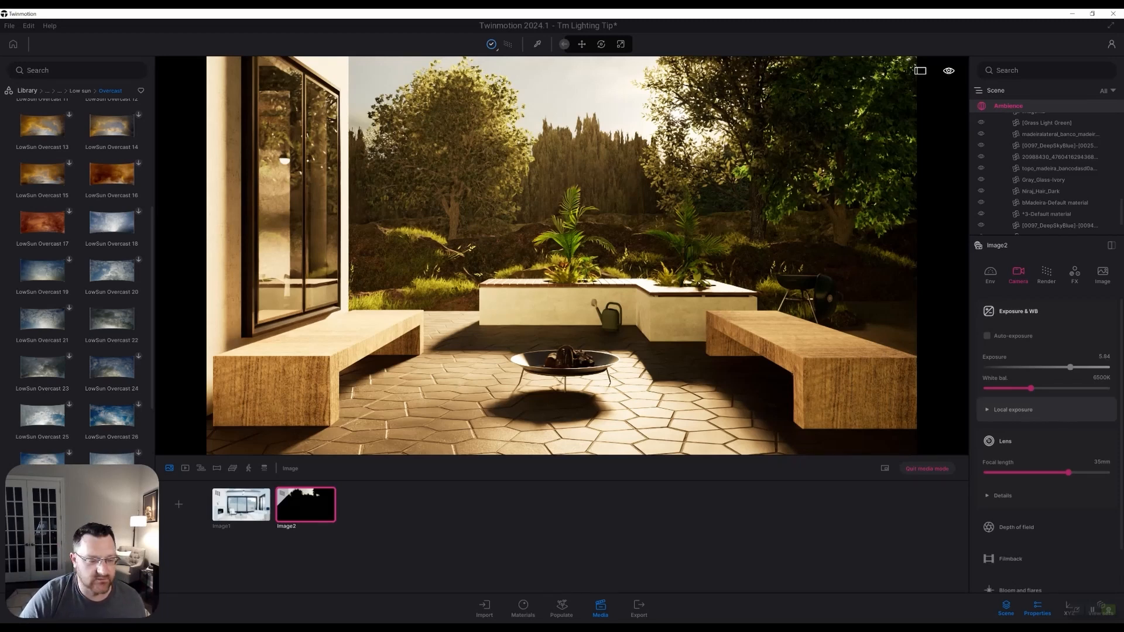
Expand Image2's Local exposure settings and enable it (highlight reduction 0.00, shadow boost 0.25)
click(1014, 409)
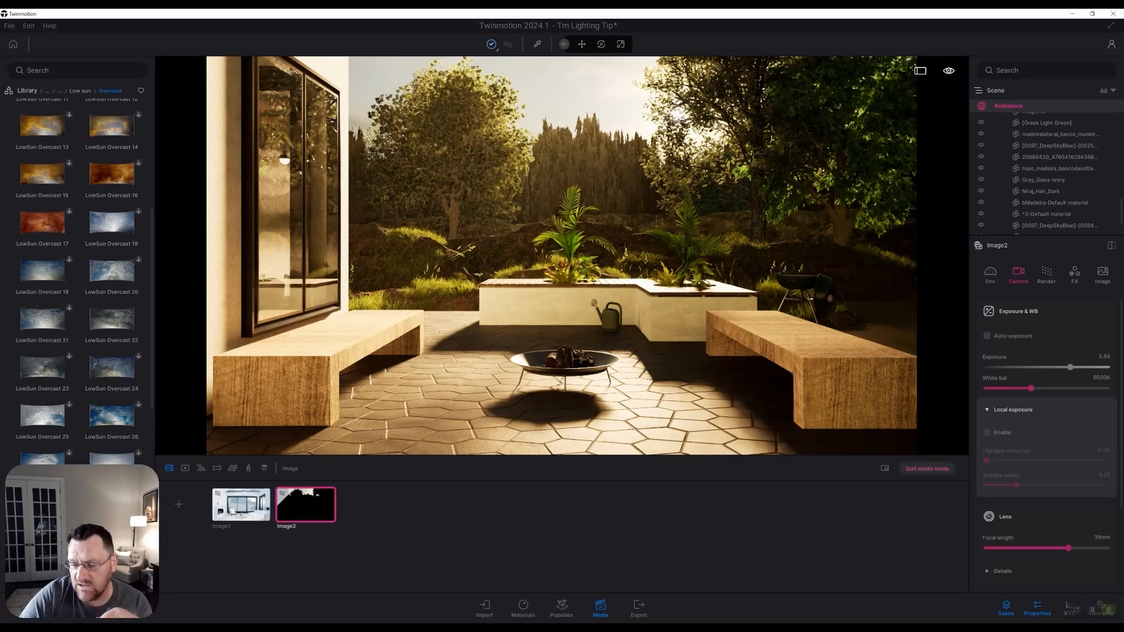
click(987, 432)
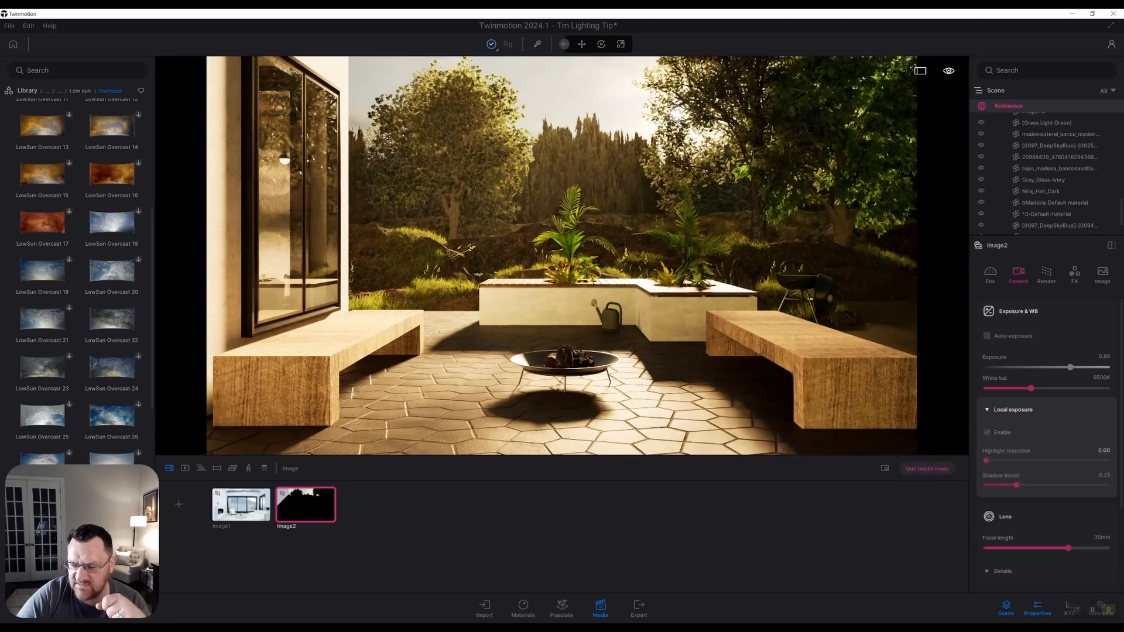